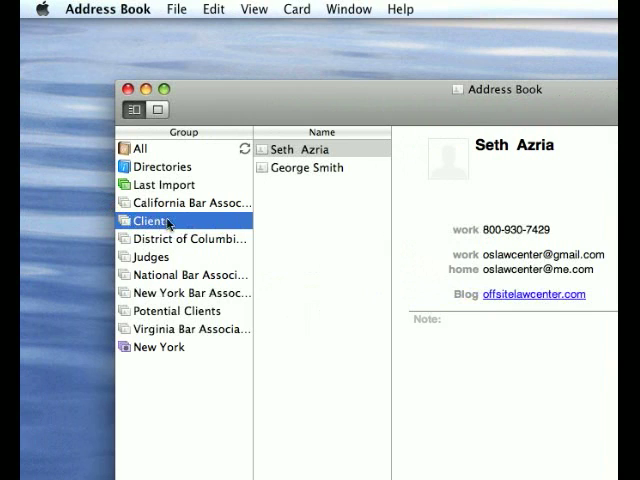
Start sending contact updates via Send Updates with the Clients group ticked as recipients.
right_click(152, 220)
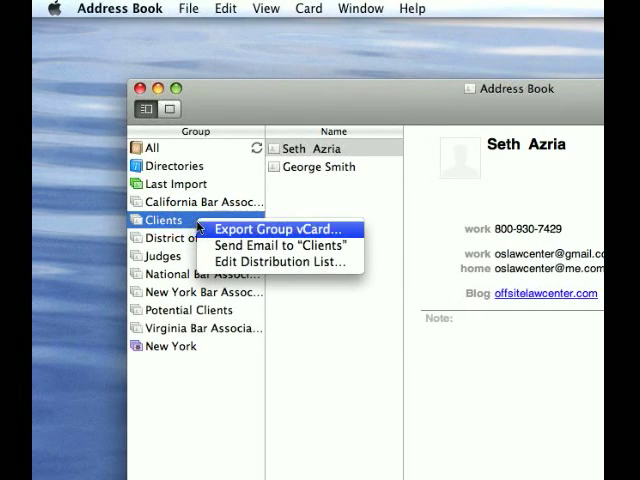
mouse_move(280, 240)
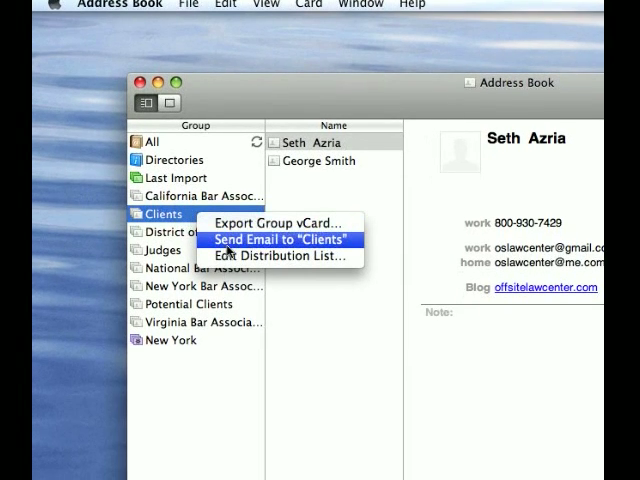
click(280, 240)
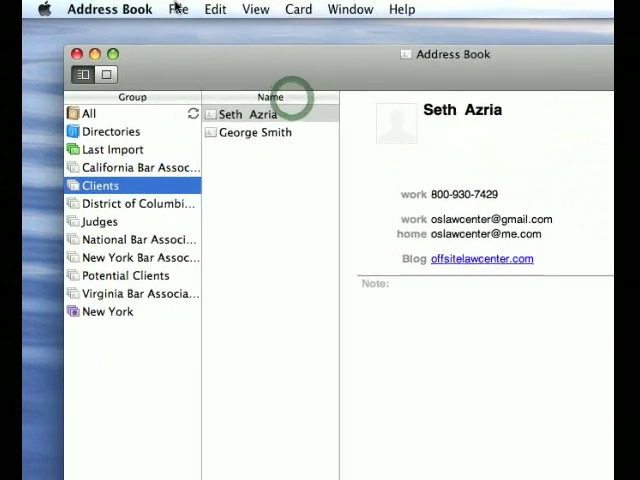
click(120, 8)
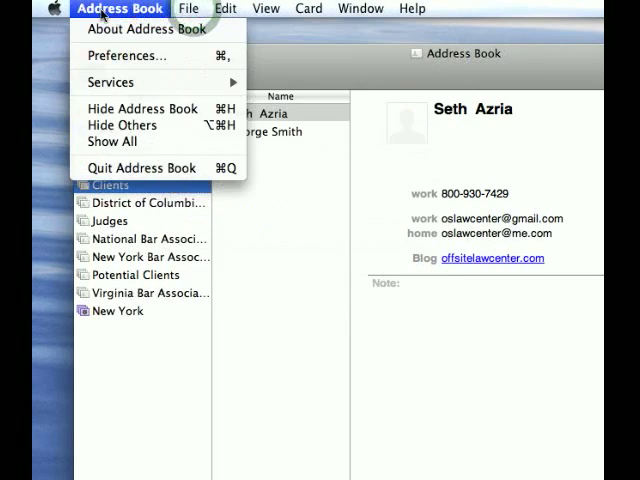
click(188, 8)
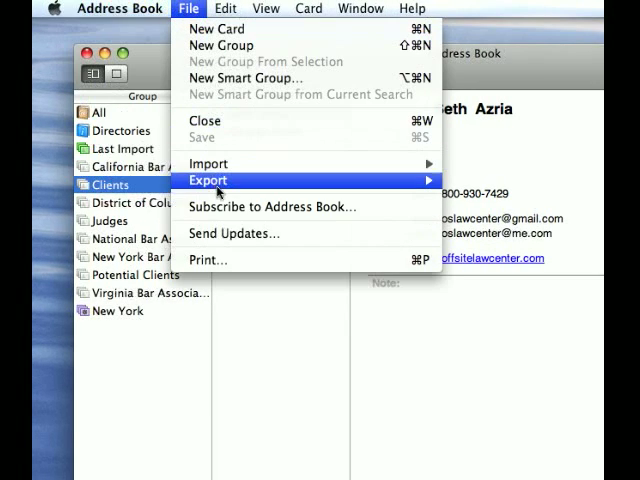
click(232, 232)
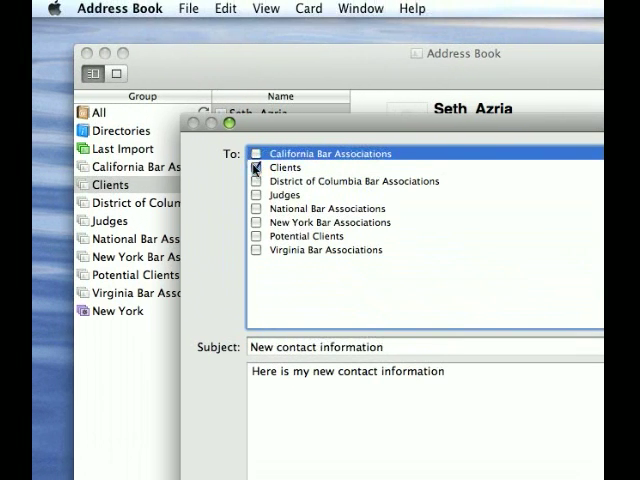
click(284, 168)
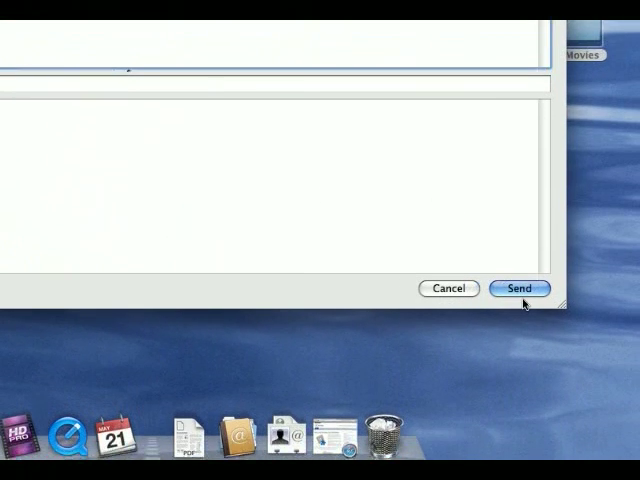
Send the update, discard the leftover unsaved draft, and begin a new blank message.
click(518, 288)
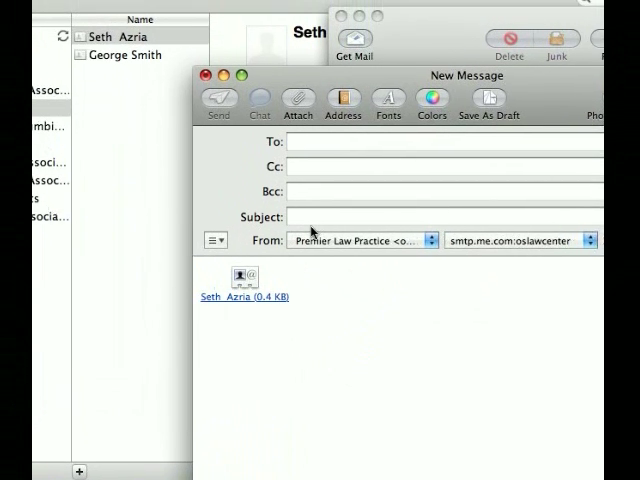
click(204, 74)
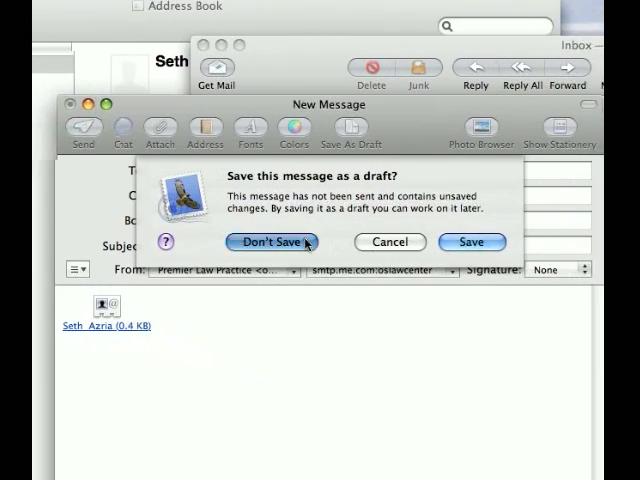
click(270, 242)
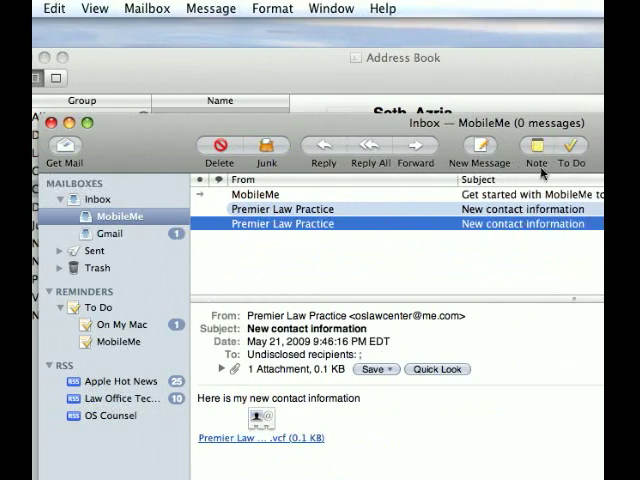
click(478, 148)
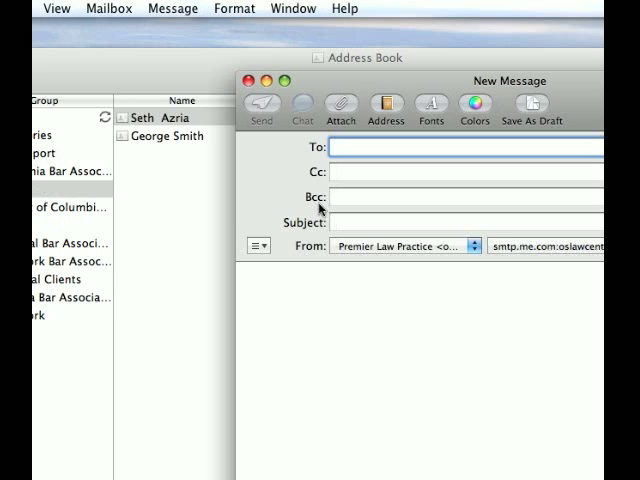
click(258, 244)
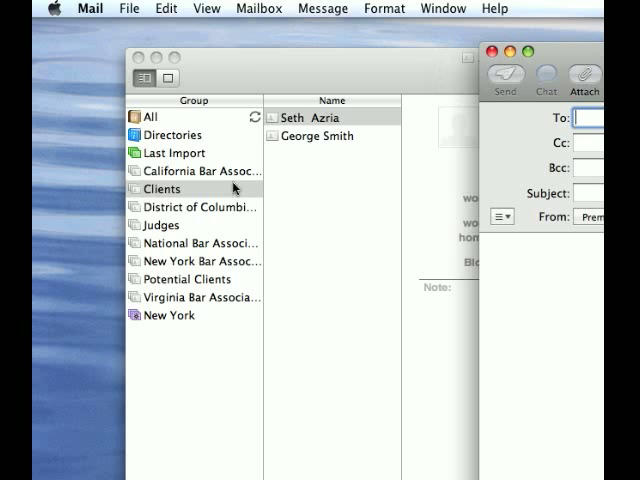
text(seth)
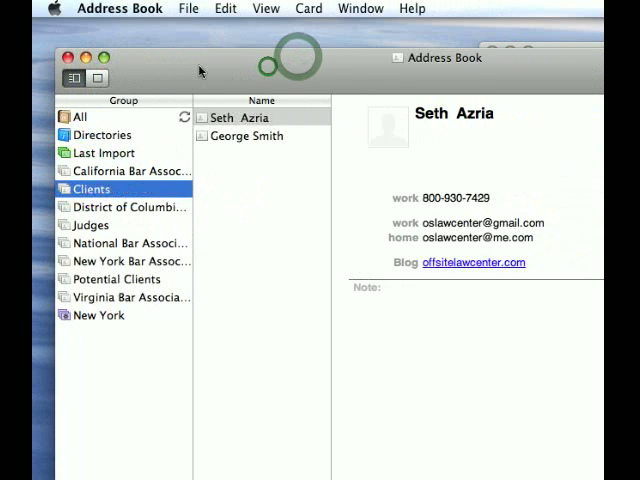
mouse_move(316, 64)
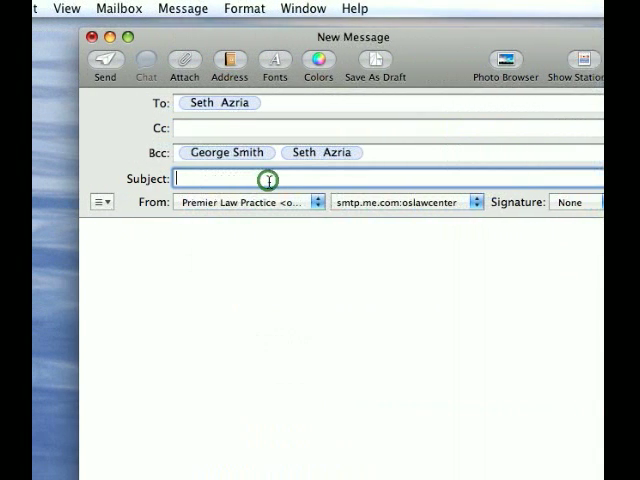
text(new)
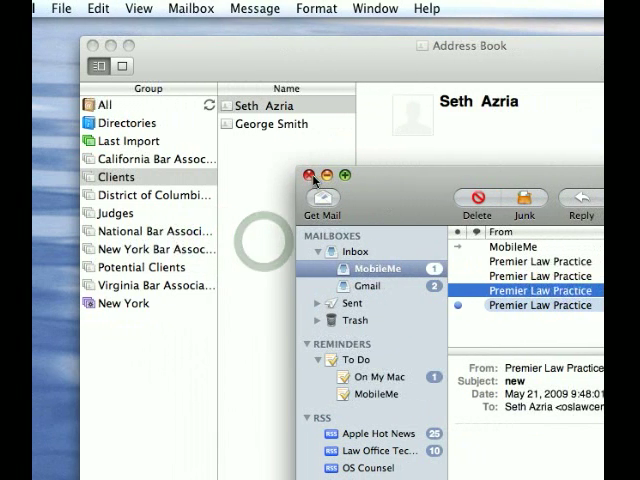
click(308, 176)
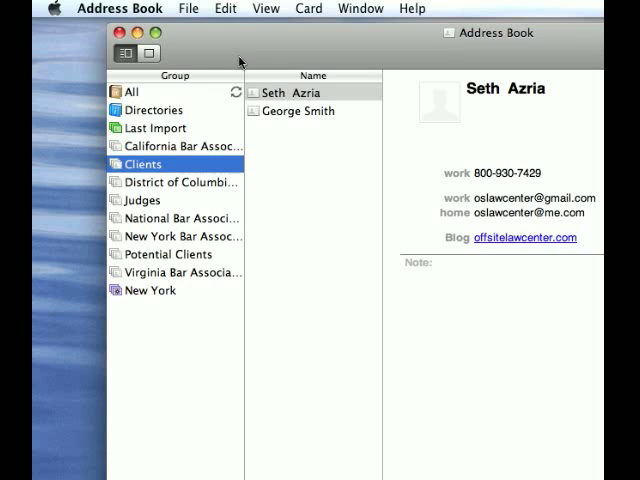
mouse_move(416, 76)
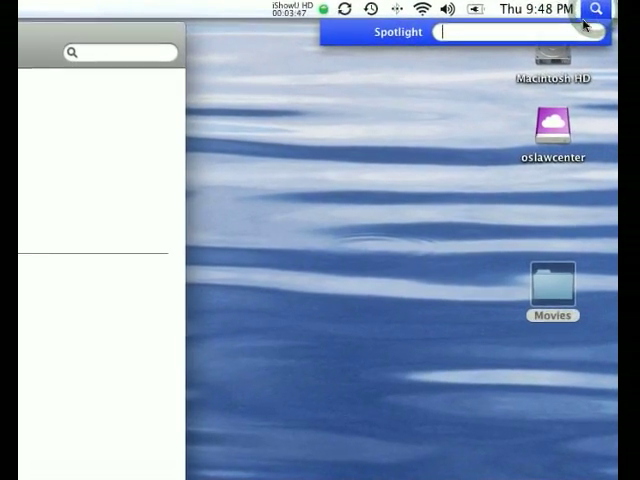
Search the computer in Spotlight for 'seth'.
text(seth)
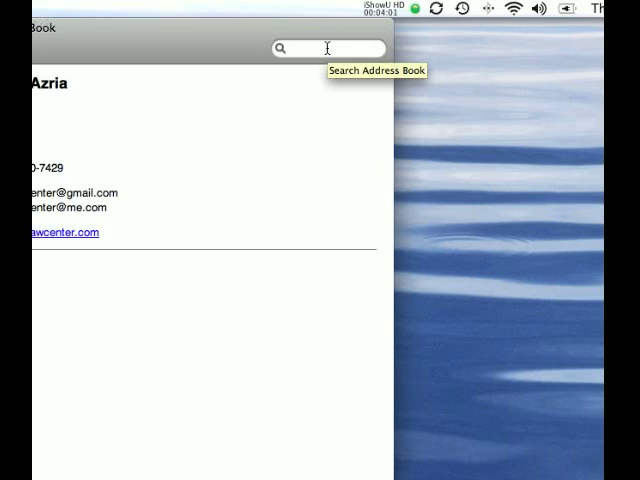
click(324, 48)
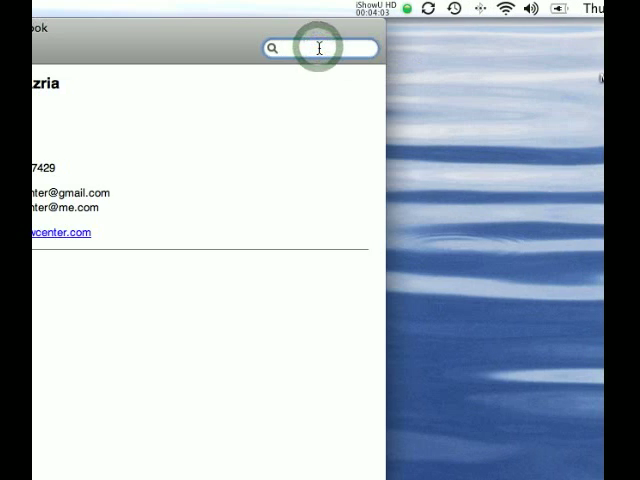
text(se)
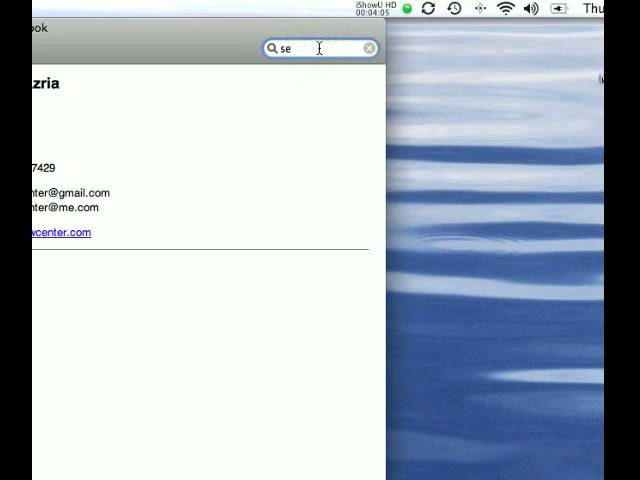
text(g)
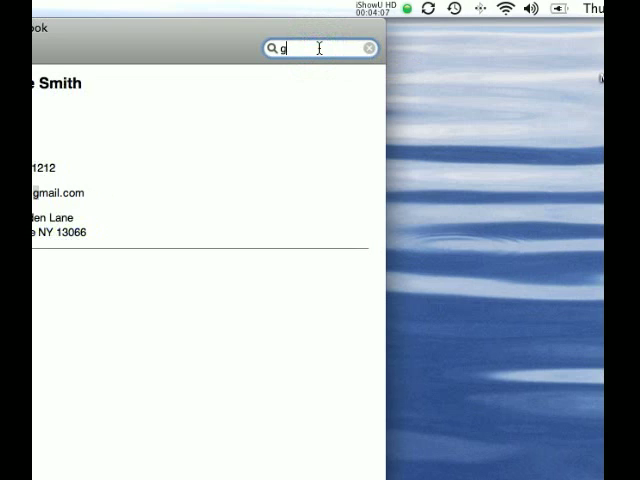
text(e)
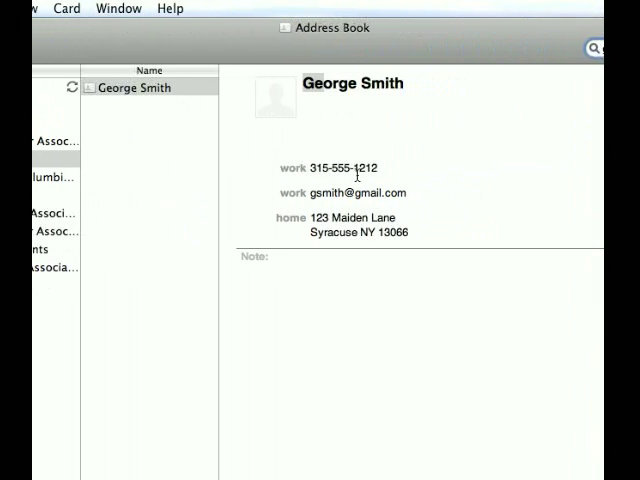
text(ge)
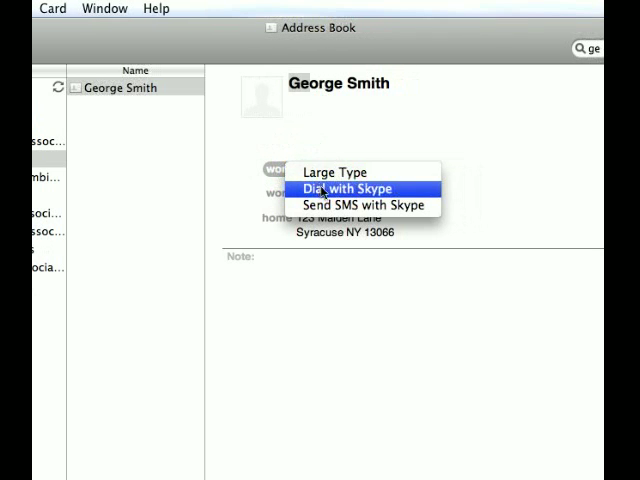
mouse_move(344, 172)
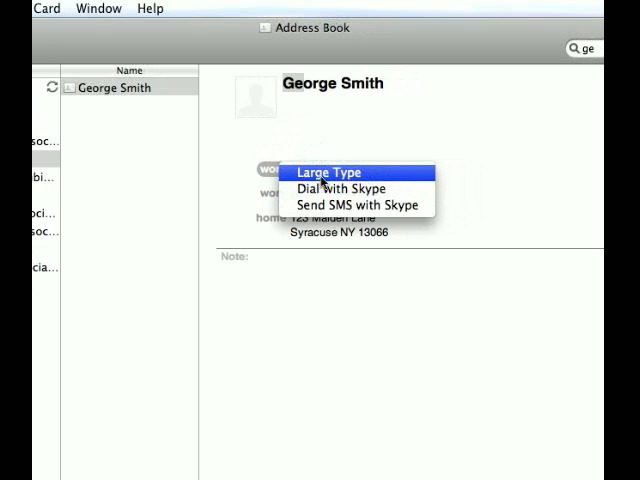
click(328, 172)
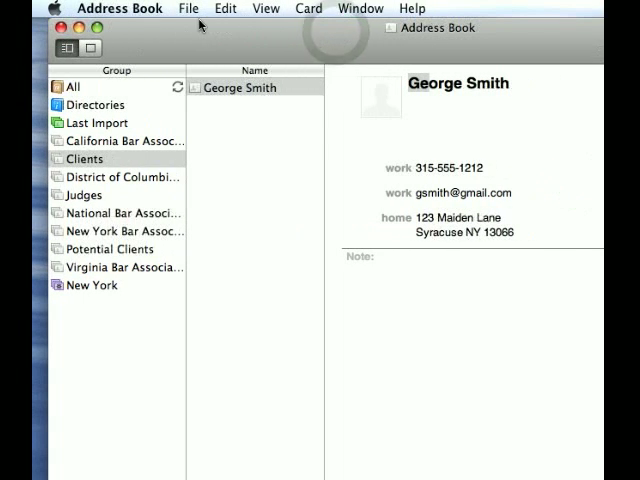
Create a new smart group and name it 'Phone New York'.
click(224, 8)
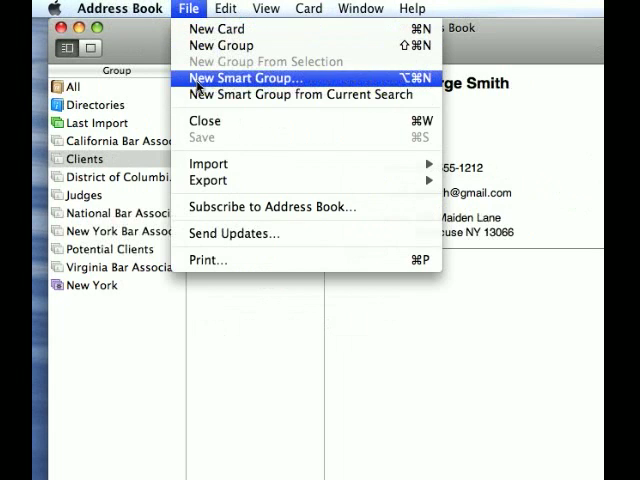
click(252, 78)
text(P)
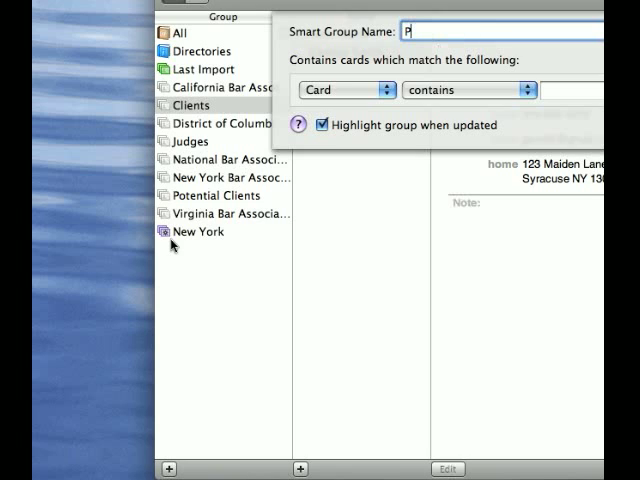
text(hone N)
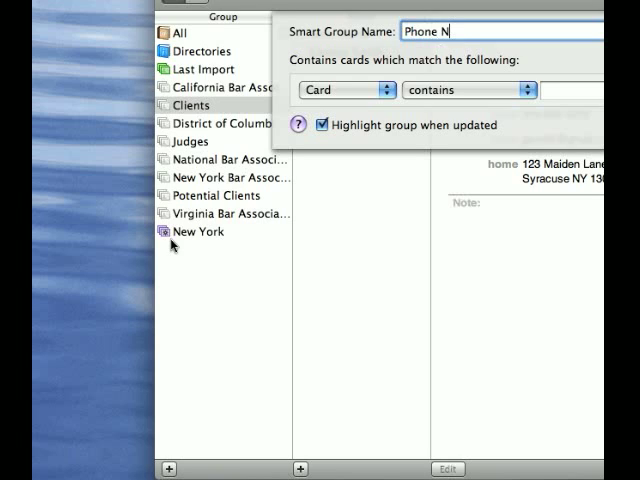
text(ew York)
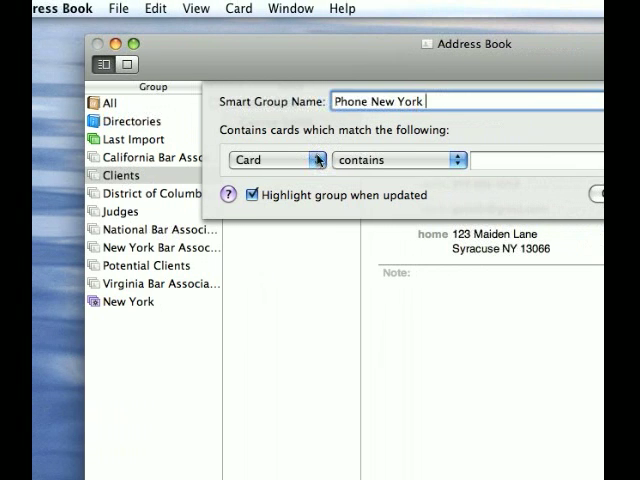
Set the rule to Phone contains 212 and confirm the smart group.
click(290, 160)
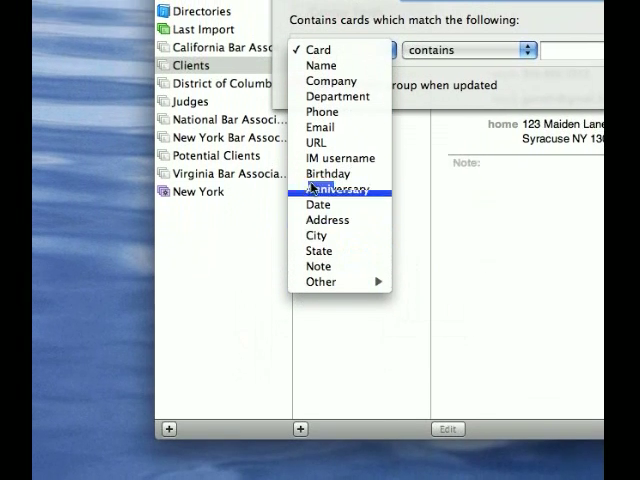
click(320, 112)
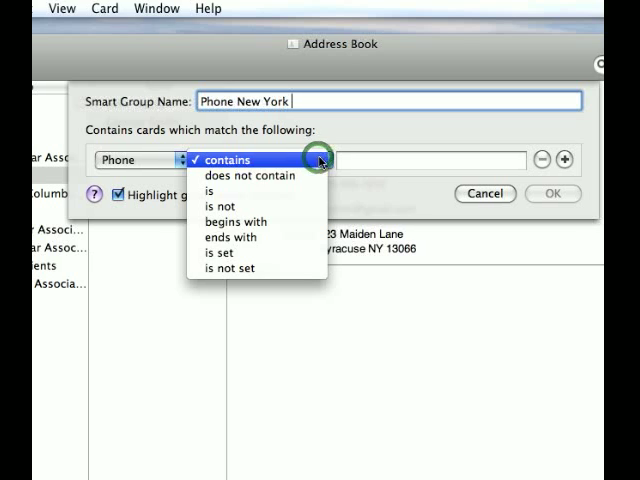
mouse_move(258, 236)
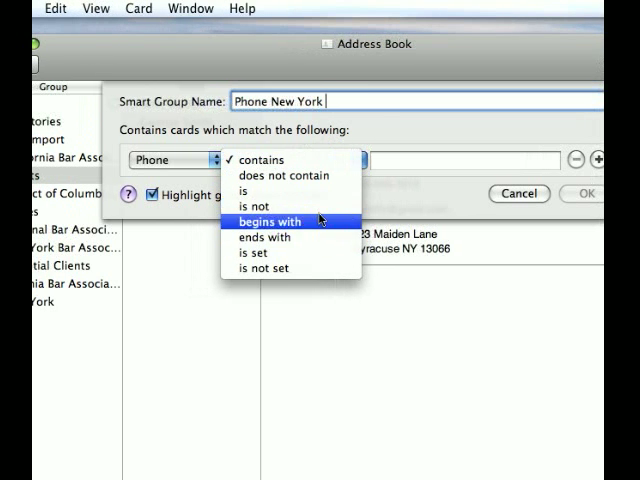
click(262, 160)
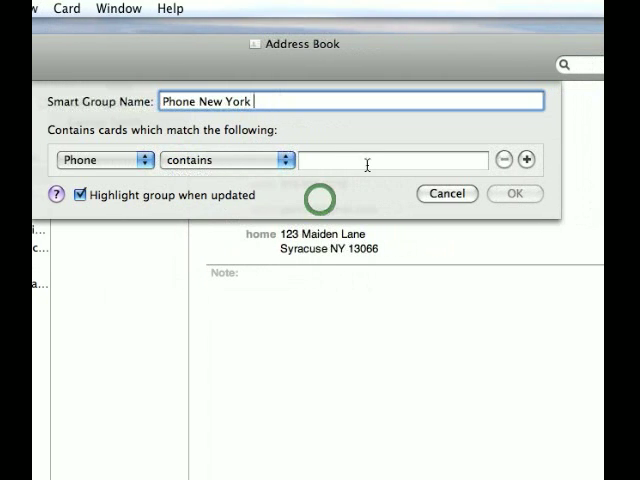
text(212)
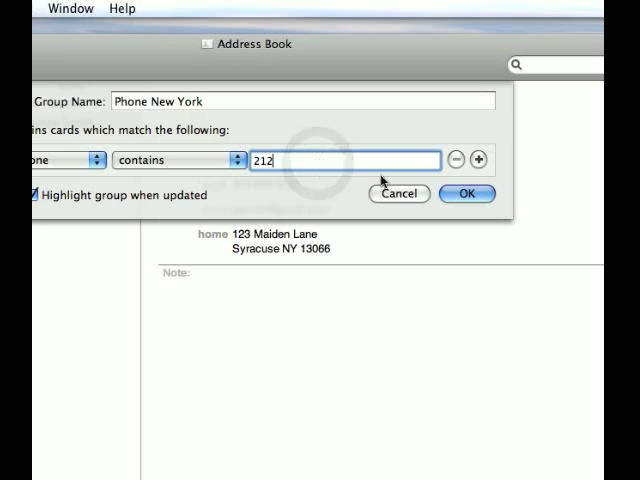
click(464, 194)
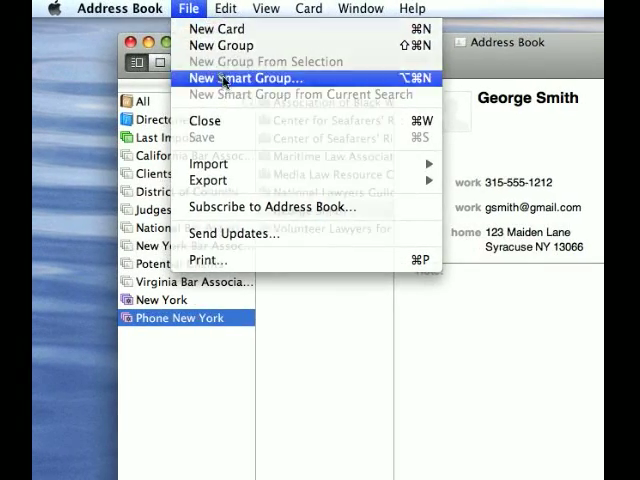
Start another smart group and review the rule's comparison options for the Email field.
click(248, 78)
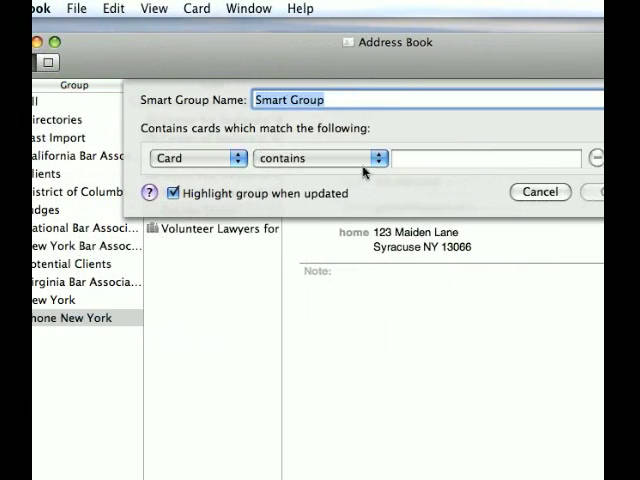
click(370, 158)
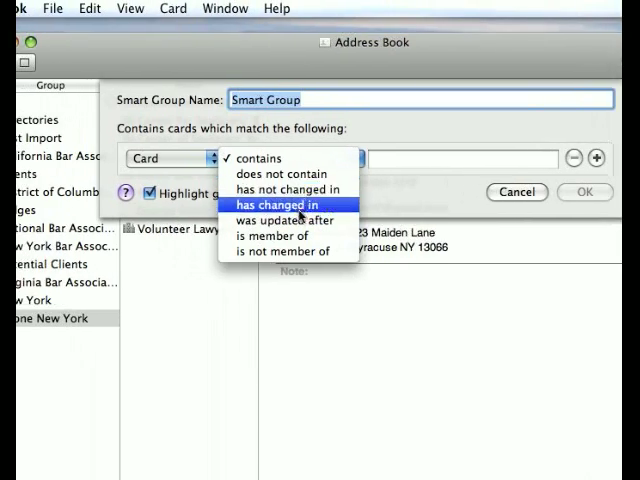
click(258, 158)
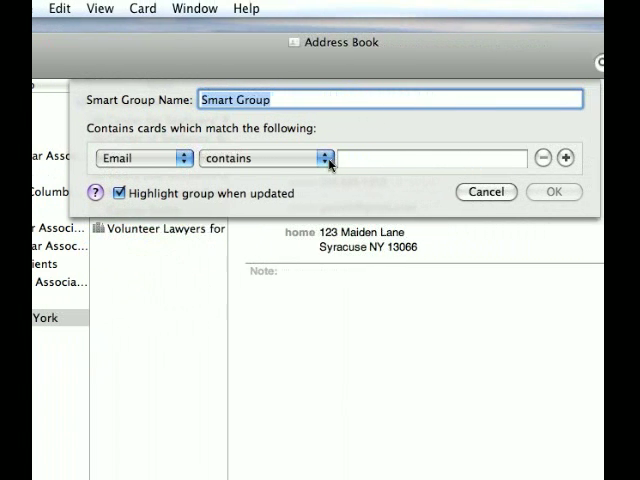
click(322, 158)
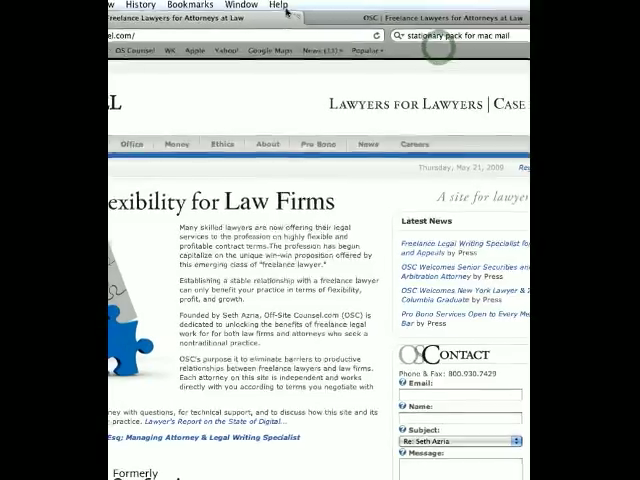
Enable Include Address Book under Bookmarks bar in Safari's Bookmarks preferences and show the contact list.
click(104, 8)
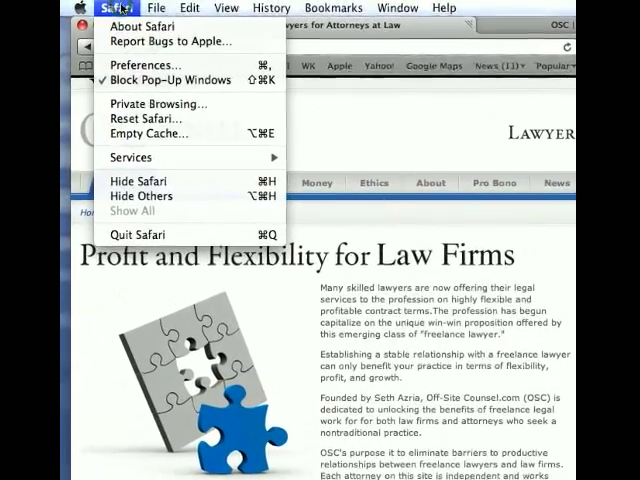
mouse_move(128, 70)
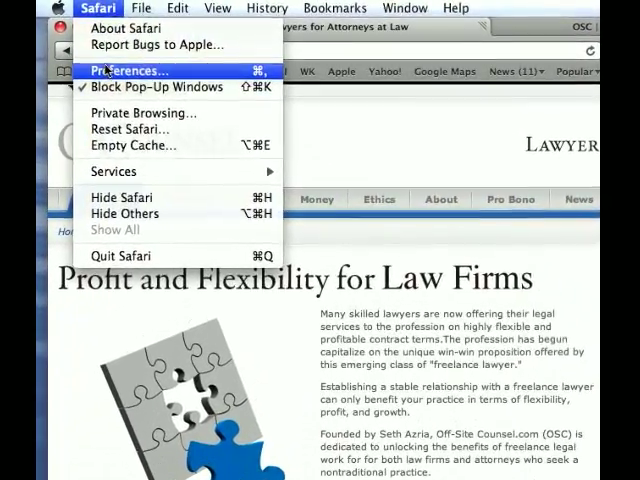
click(124, 70)
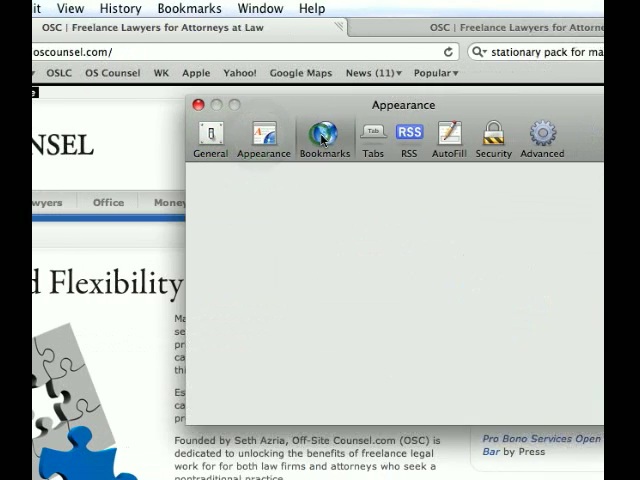
click(322, 136)
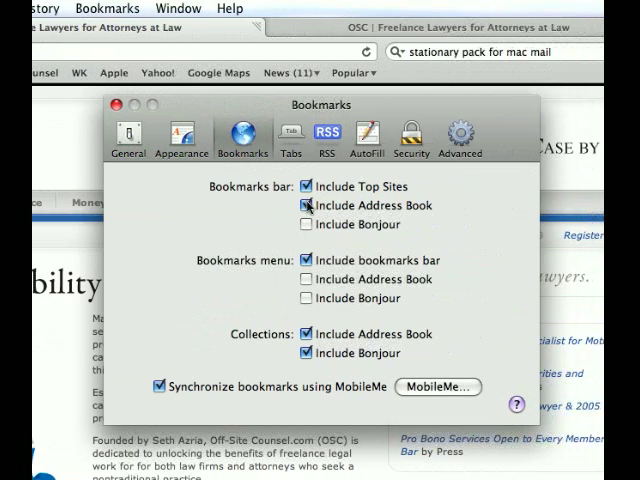
click(306, 204)
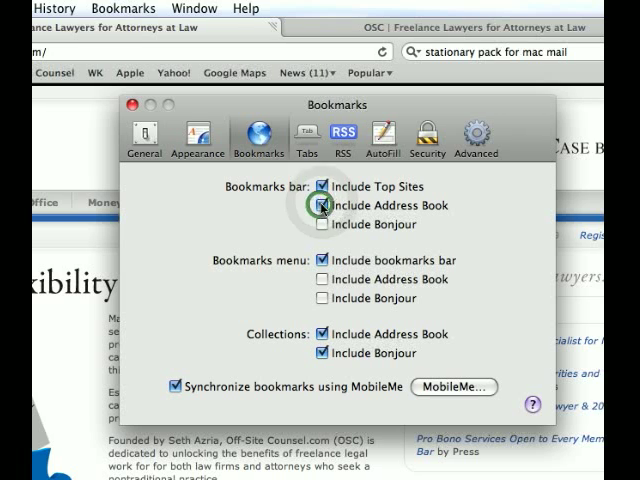
click(320, 204)
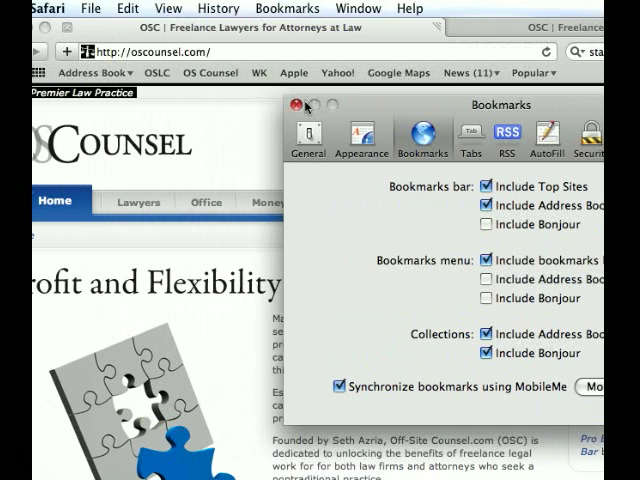
click(296, 106)
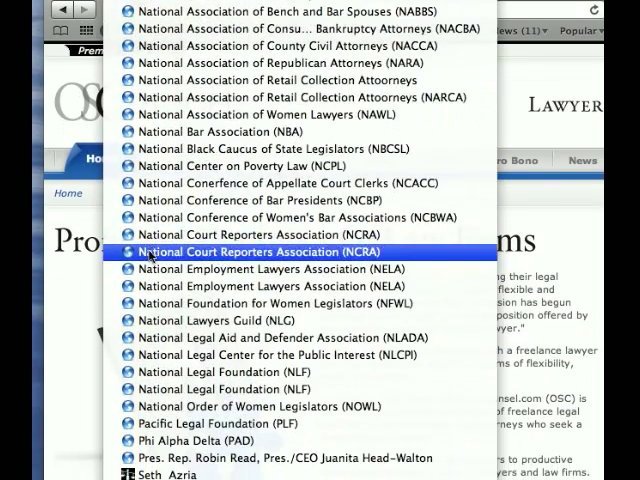
Scroll down and back up the opened law-practice technology blog page.
scroll(down, 3)
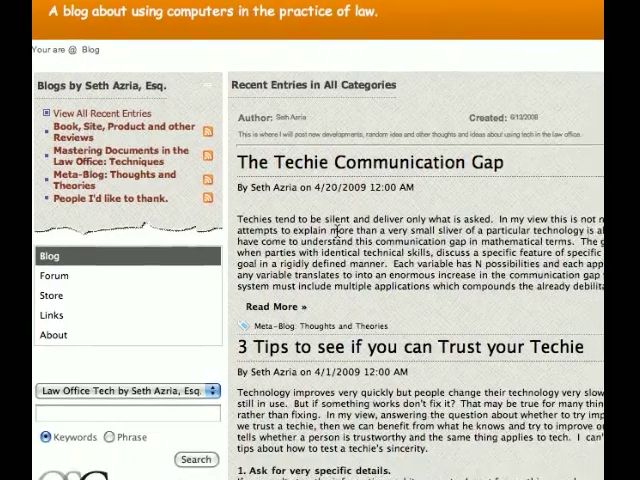
scroll(up, 3)
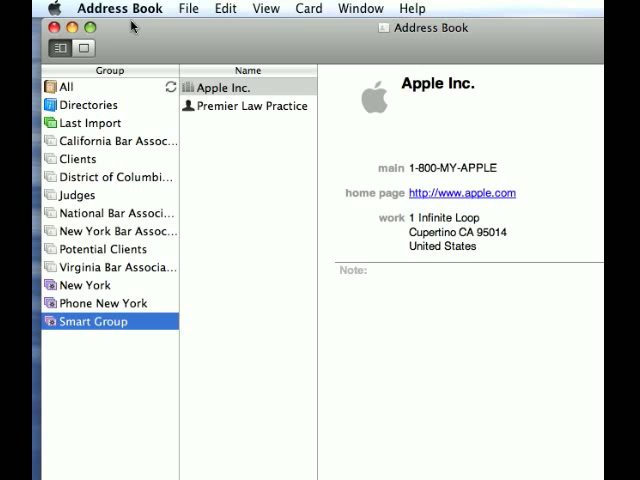
Turn on Share your address book in Sharing preferences, cancel adding a person, and close the settings.
click(118, 8)
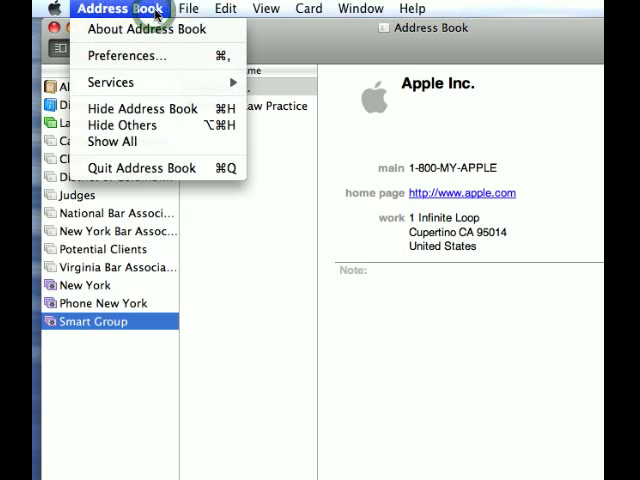
mouse_move(150, 34)
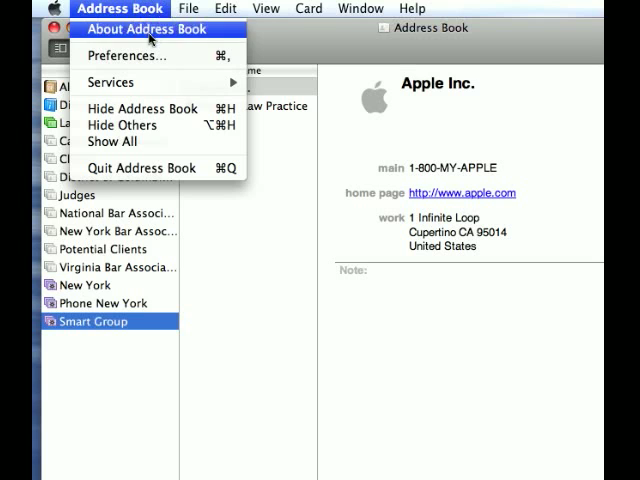
click(120, 56)
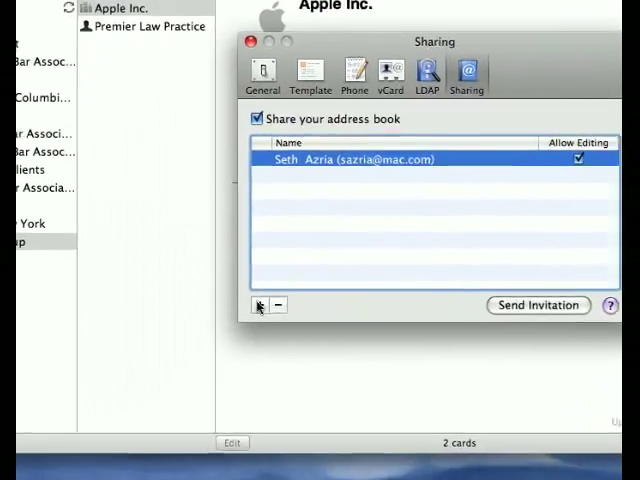
click(260, 304)
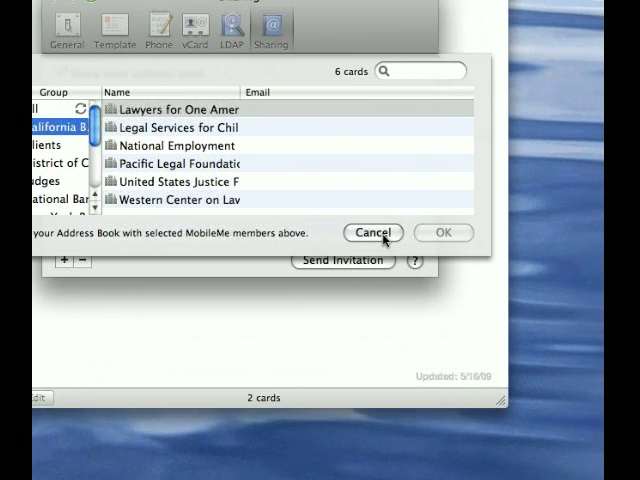
click(372, 232)
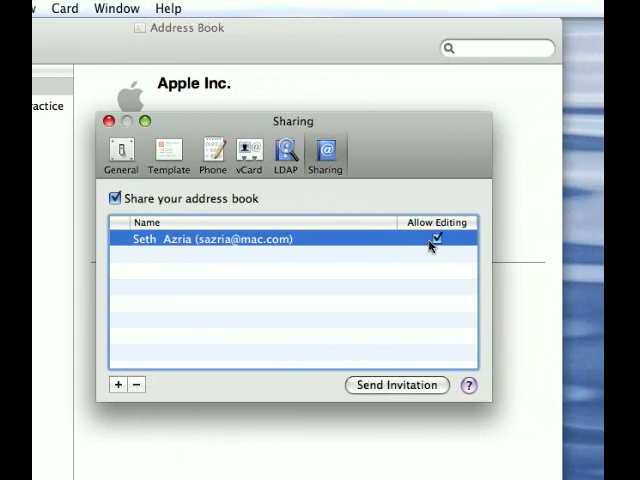
click(104, 120)
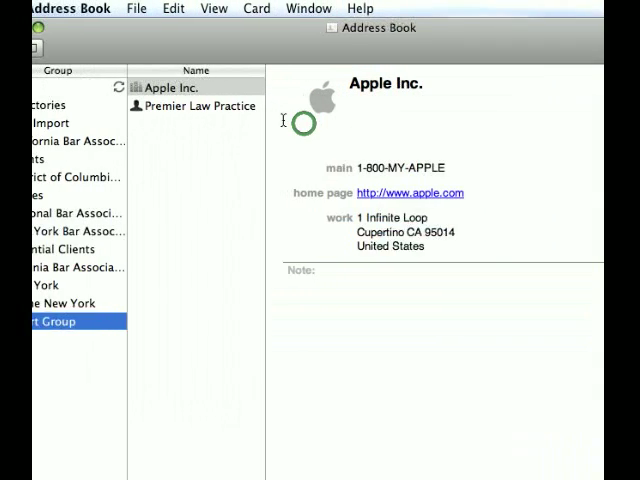